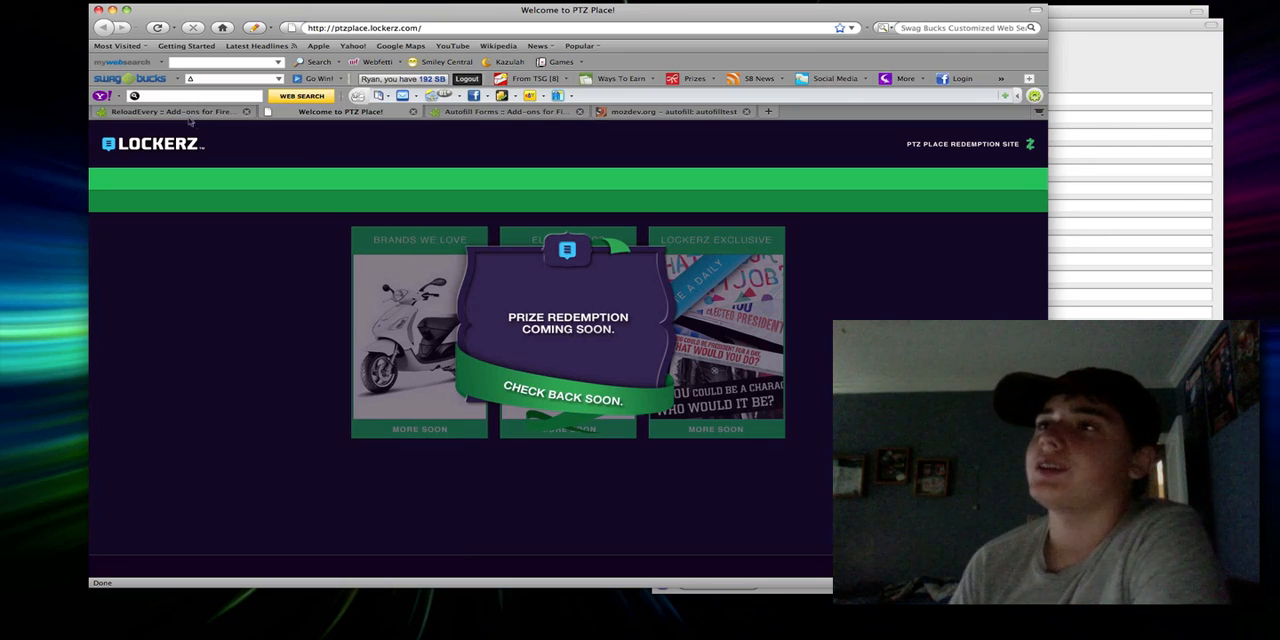
Switch to the ReloadEvery :: Add-ons for Firefox tab to view its description.
left_click(170, 111)
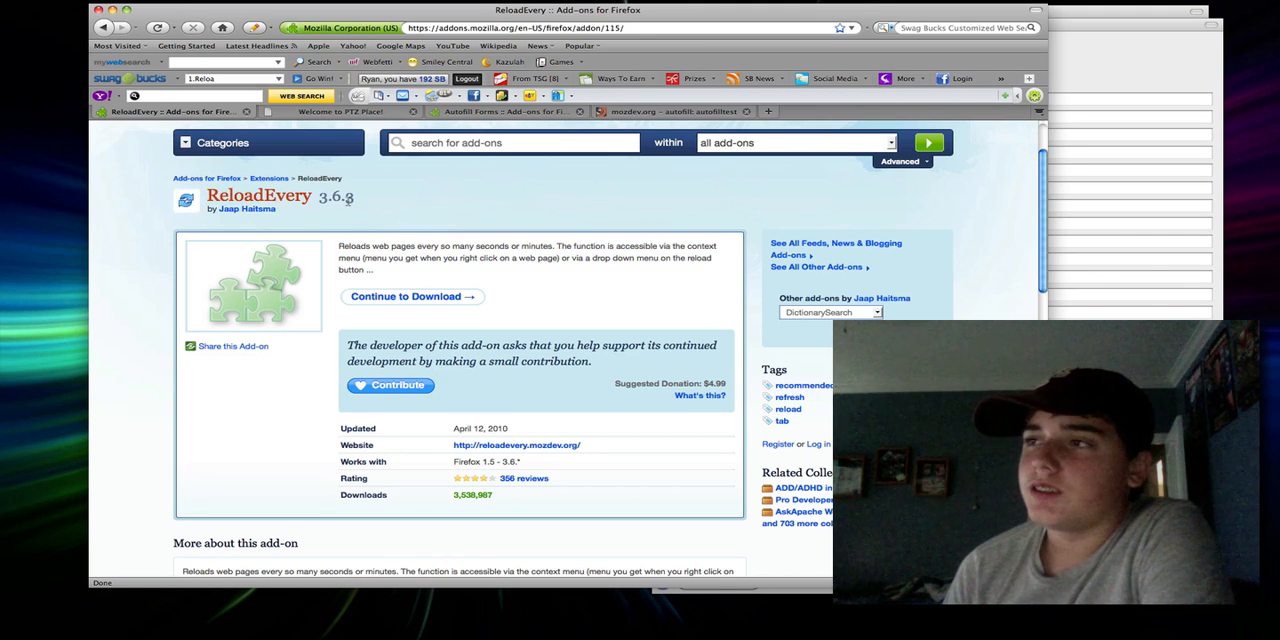
Return to the Welcome to PTZ Place! Lockerz redemption tab.
left_click(340, 111)
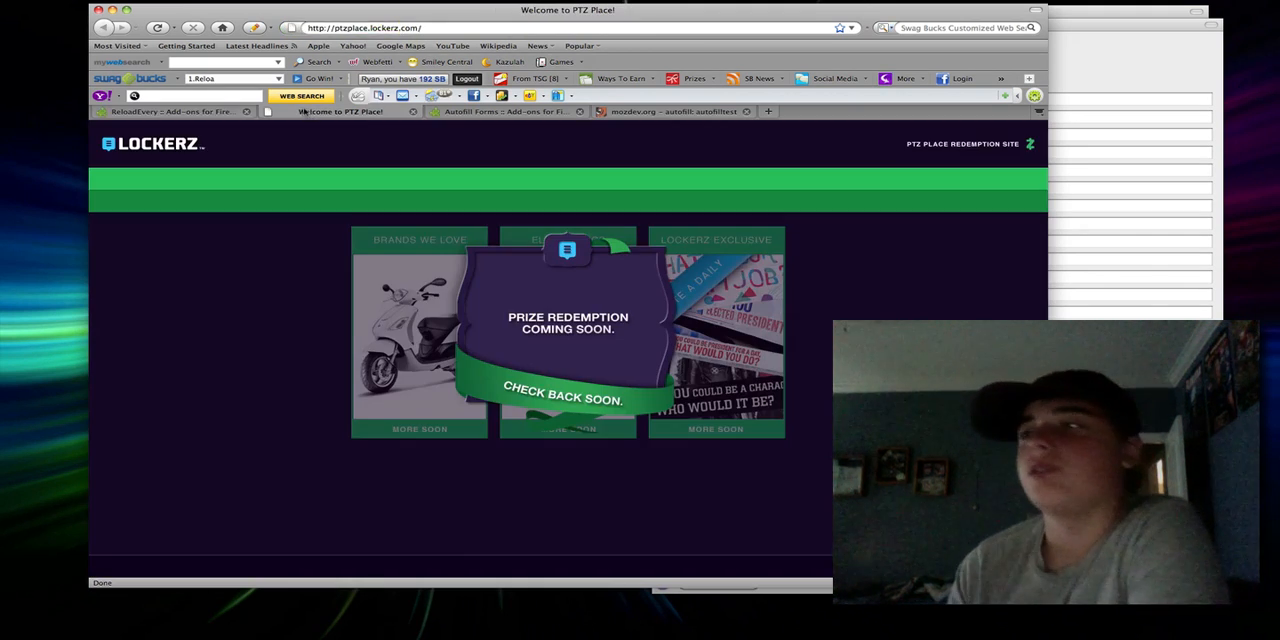
mouse_move(463, 297)
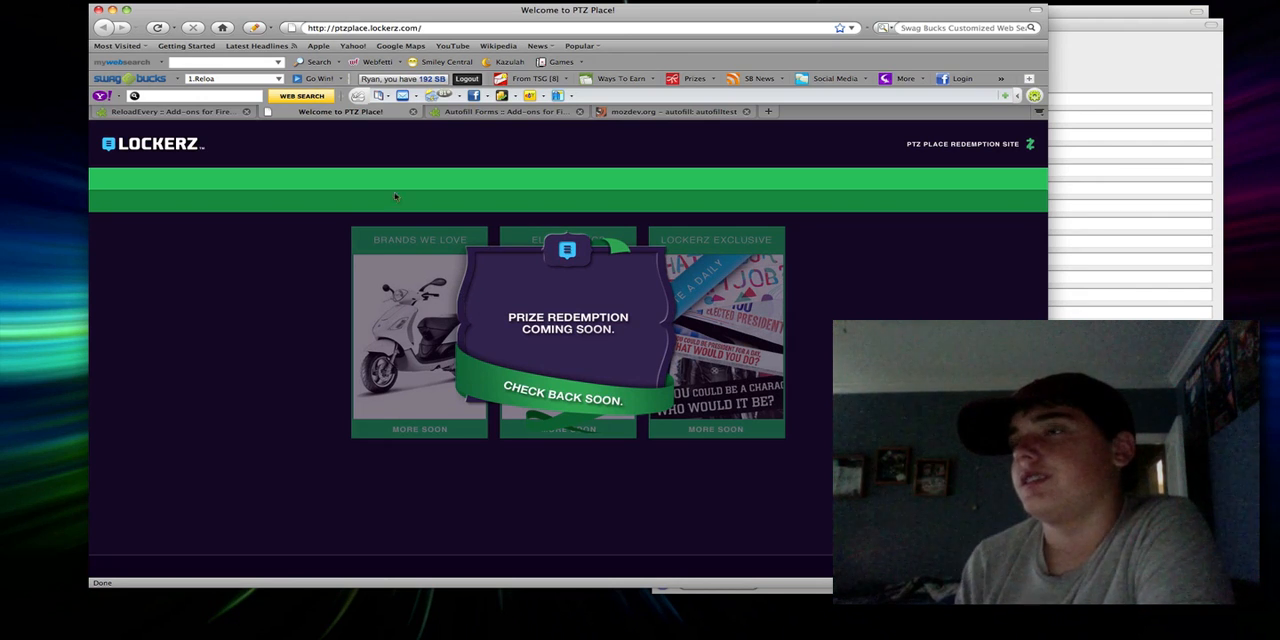
mouse_move(158, 27)
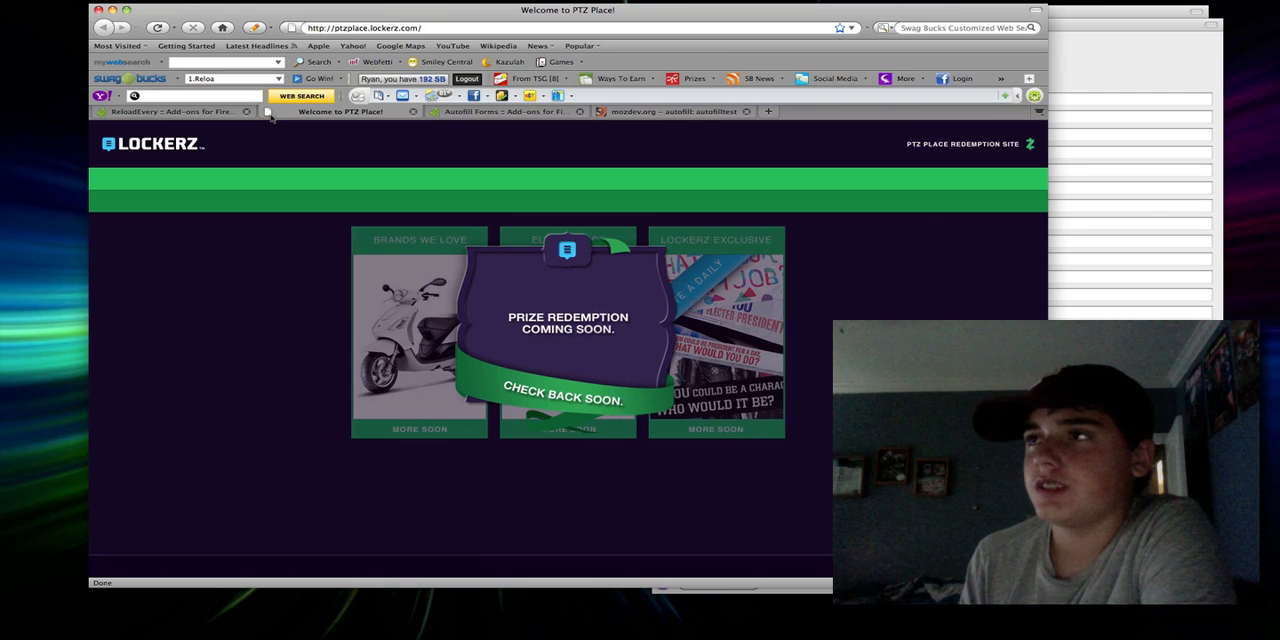
mouse_move(311, 130)
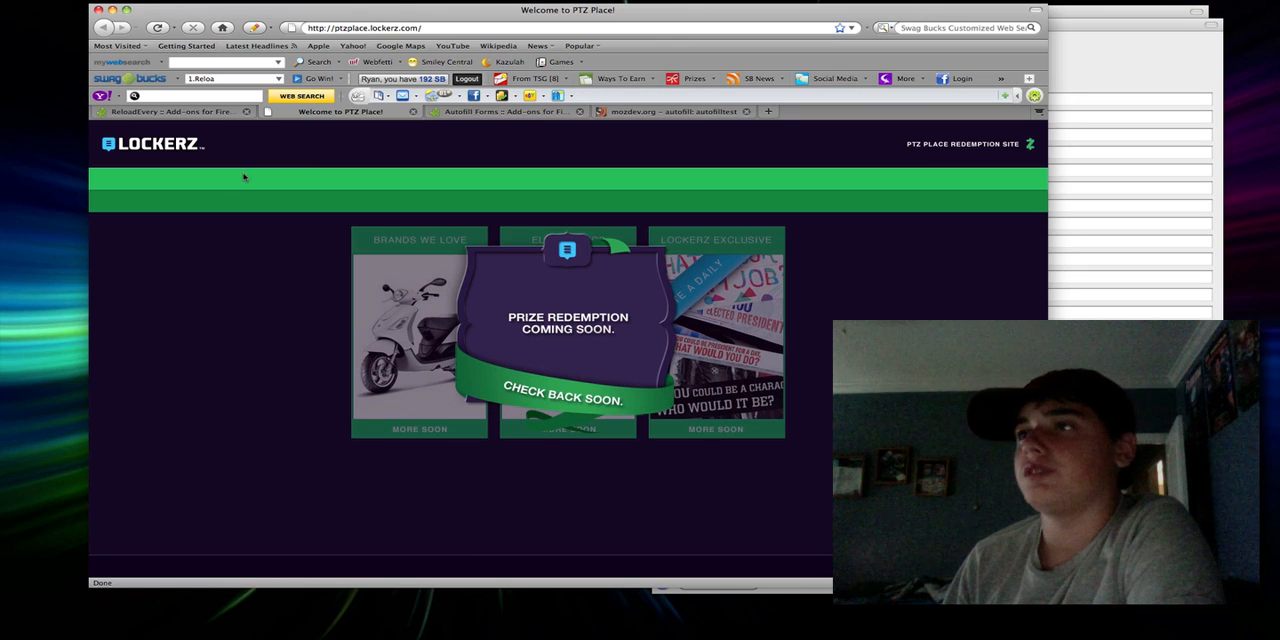
mouse_move(158, 27)
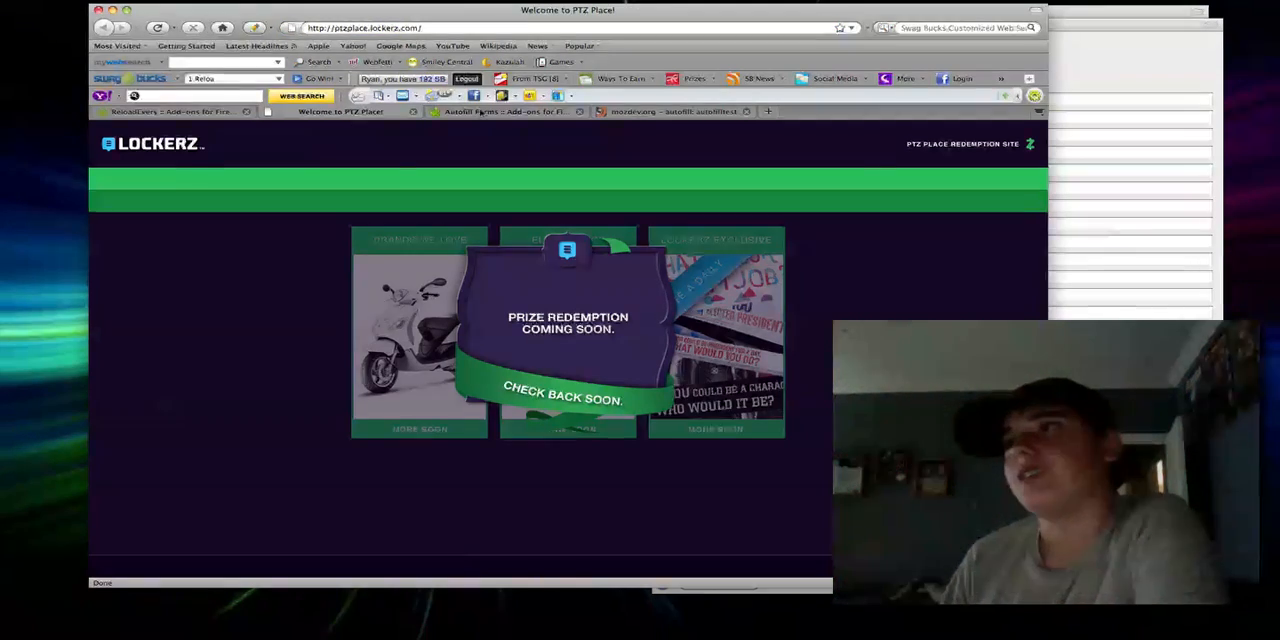
View the Autofill Forms add-on listing, then go back to the PTZ Place tab.
left_click(500, 111)
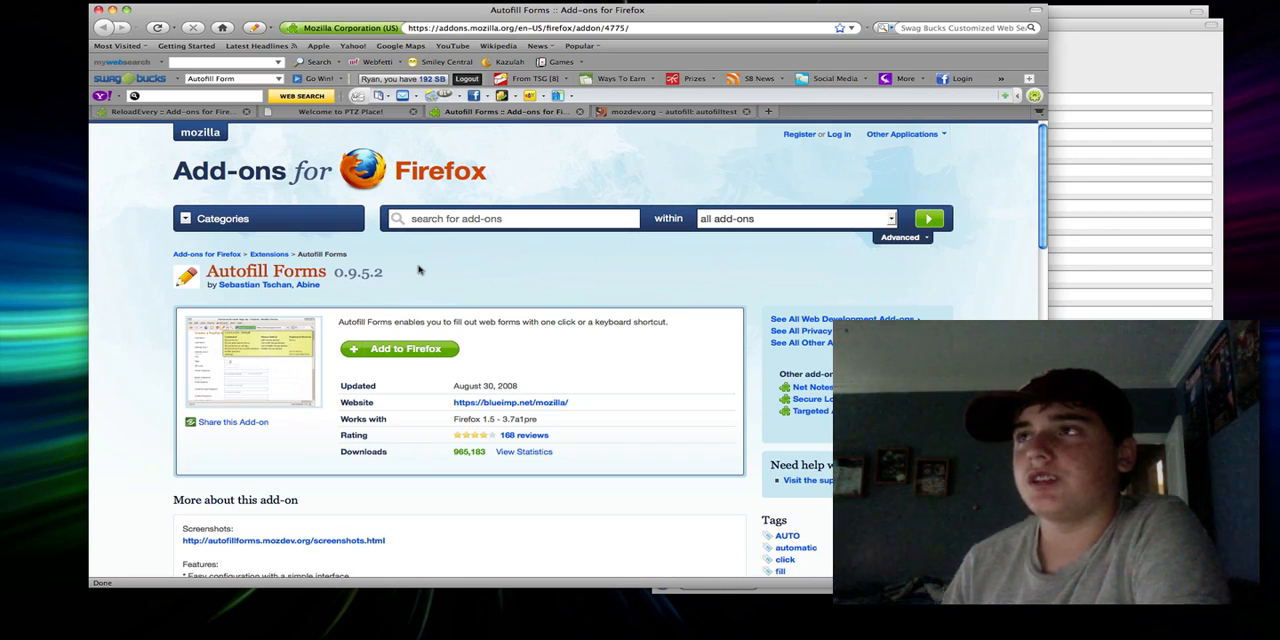
mouse_move(305, 301)
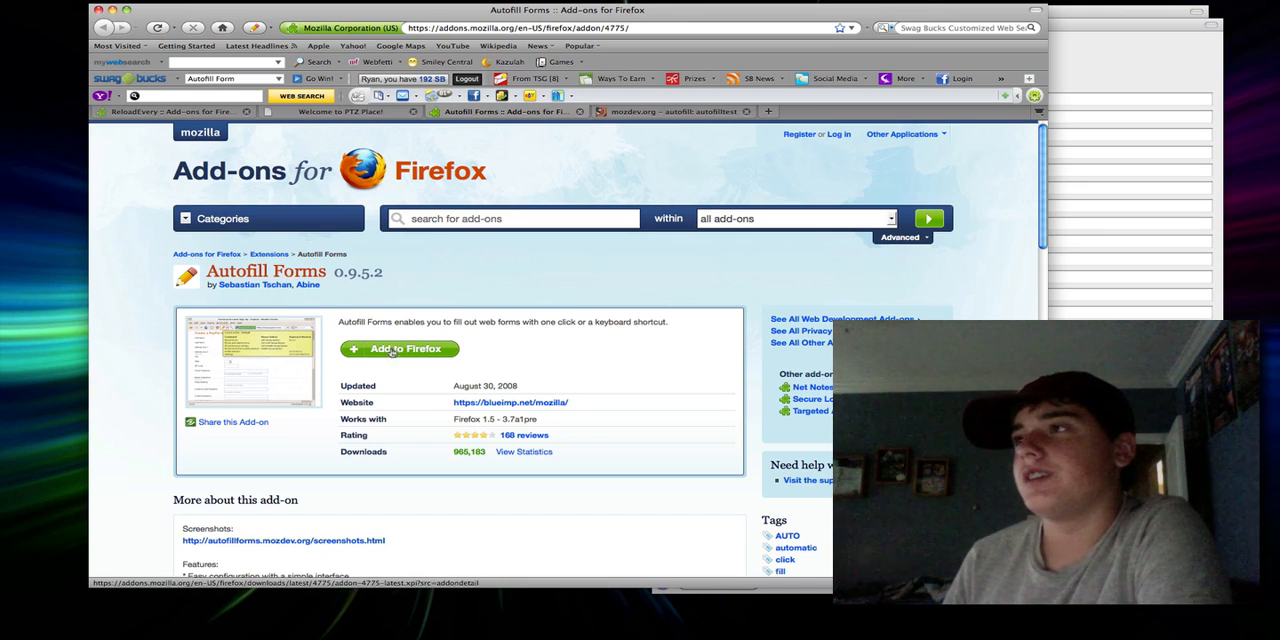
left_click(340, 111)
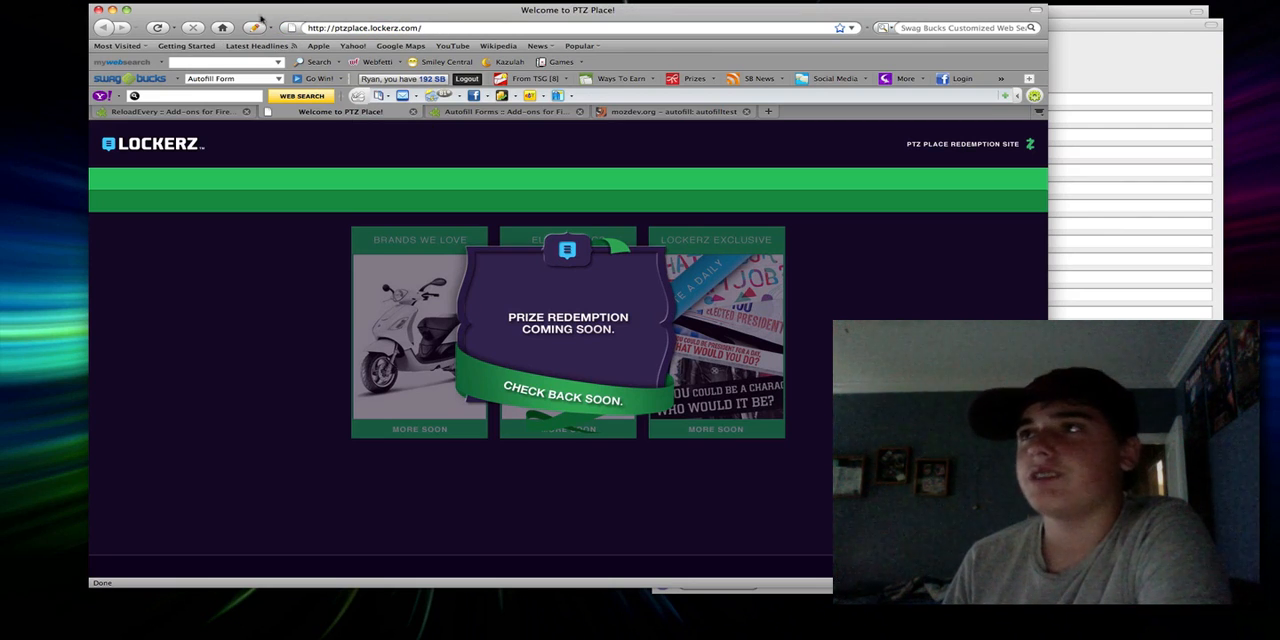
Open Autofill Forms Settings from the toolbar dropdown, viewing the Simple pane then Profiles.
left_click(255, 27)
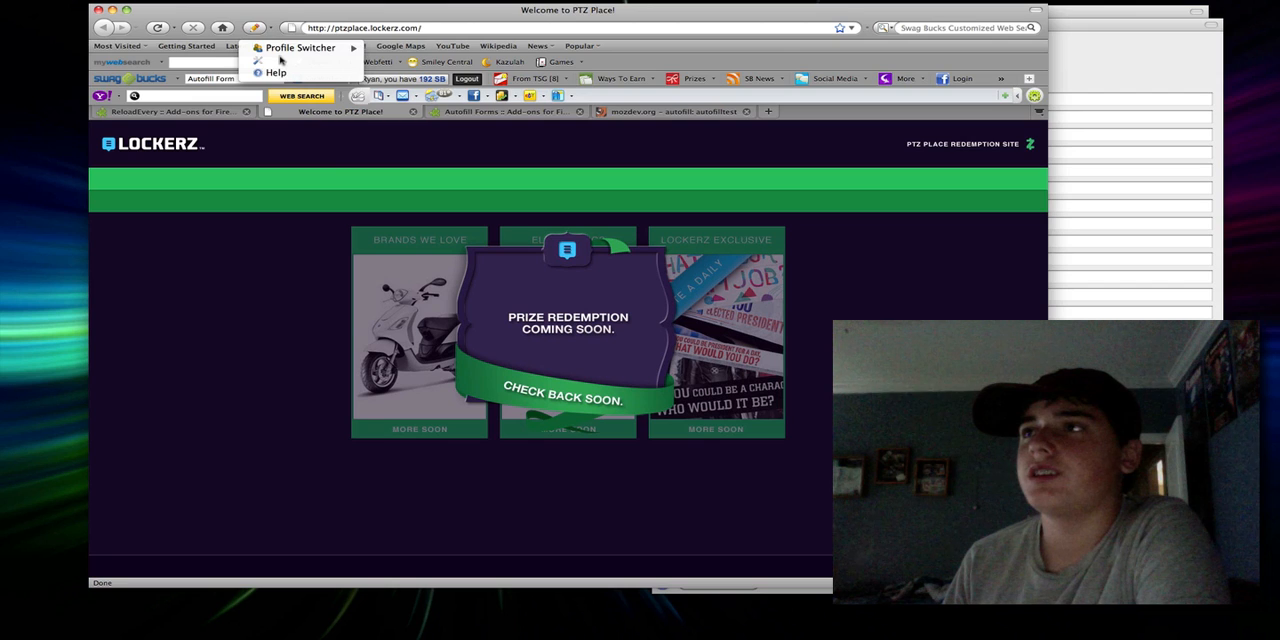
left_click(301, 47)
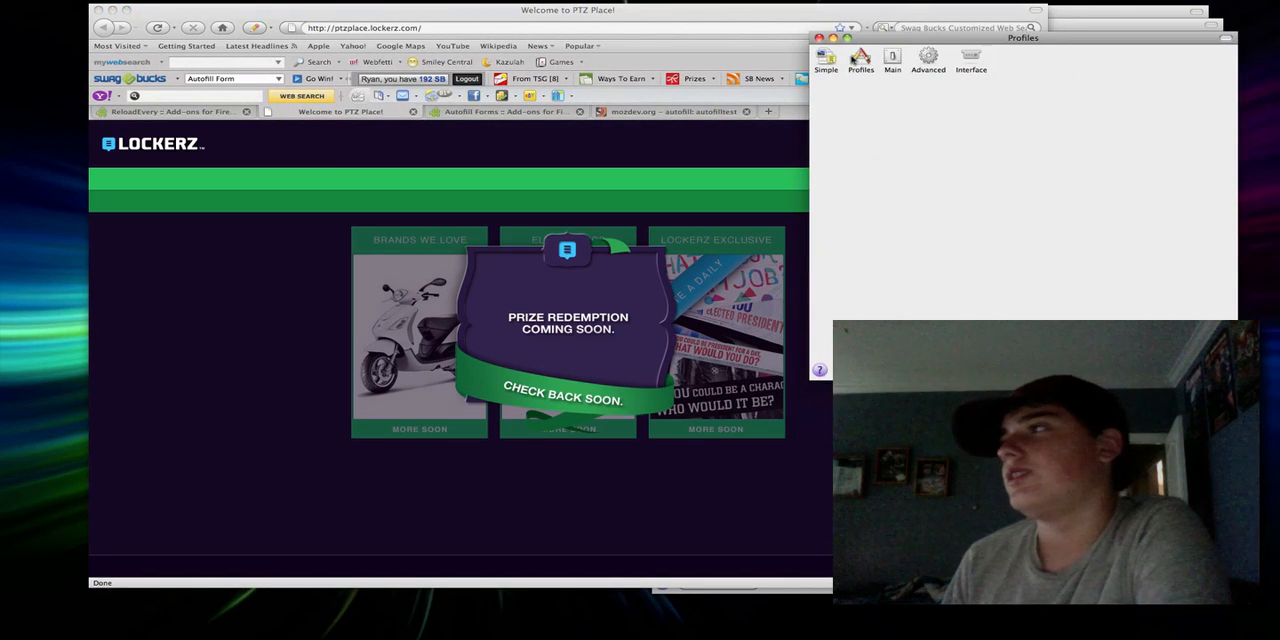
left_click(825, 60)
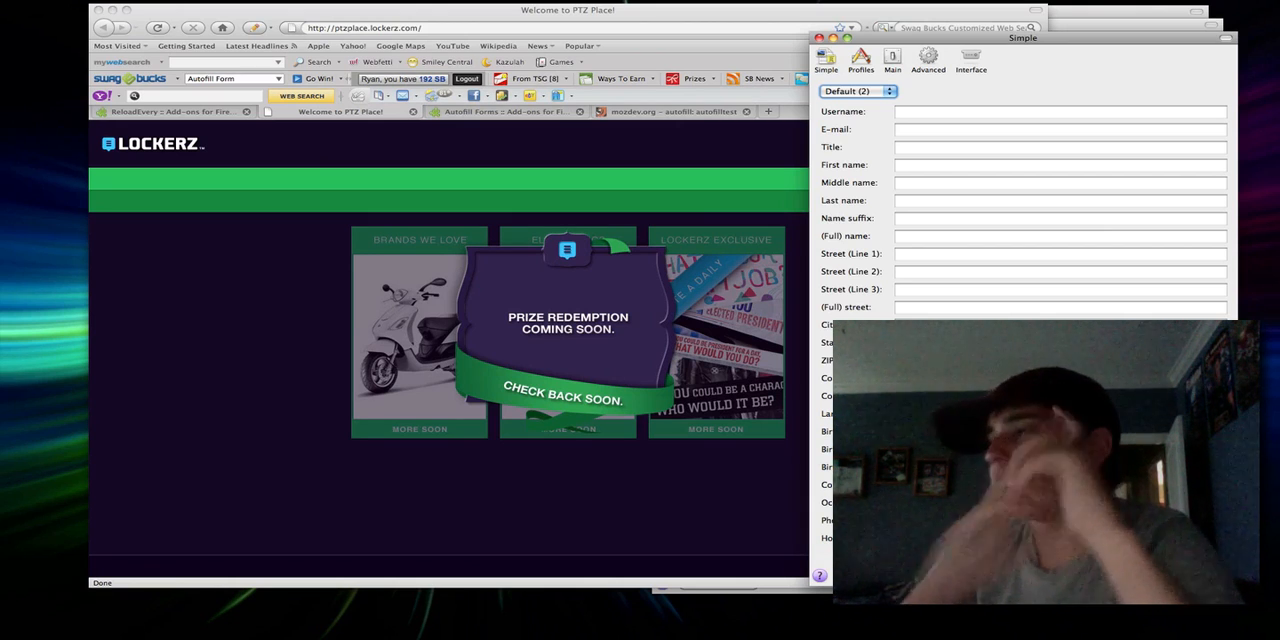
left_click(860, 58)
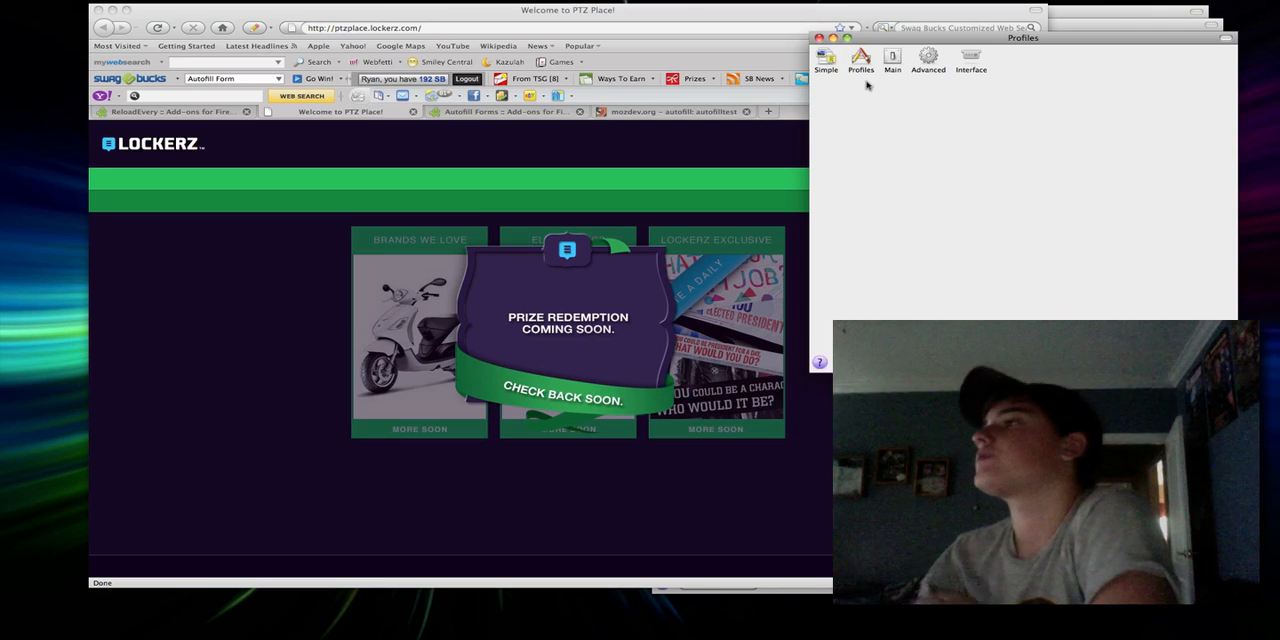
Tour the Profiles, Main, Advanced and Interface panes, close settings, and switch to the test page.
left_click(860, 60)
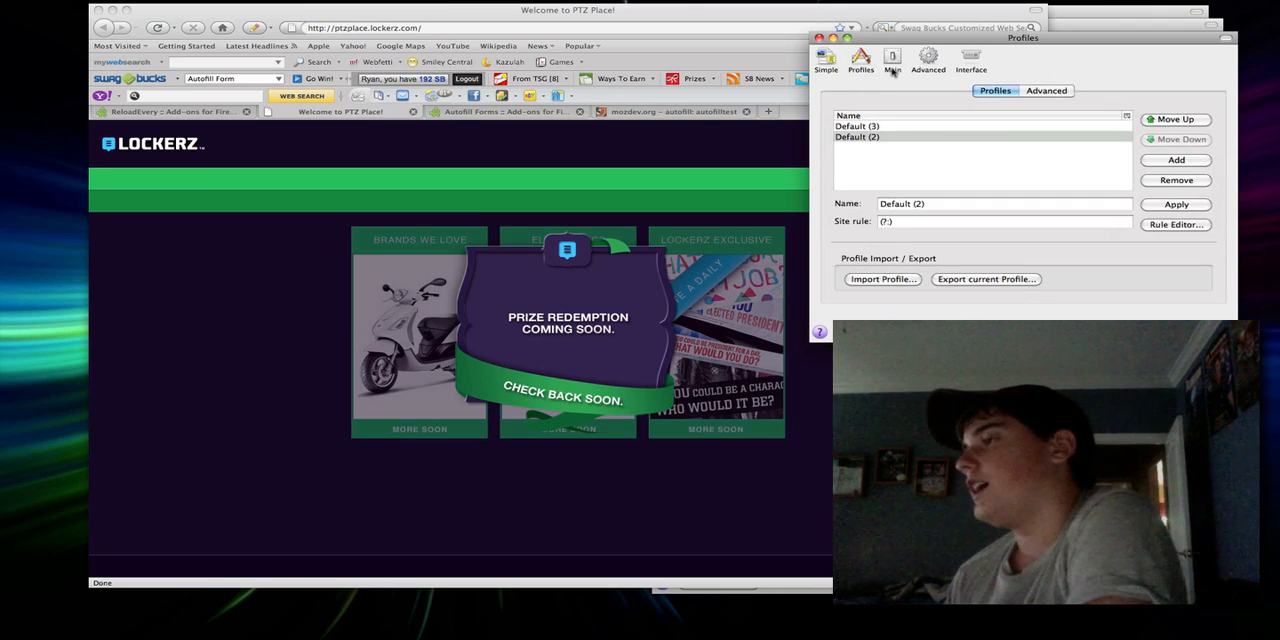
left_click(891, 60)
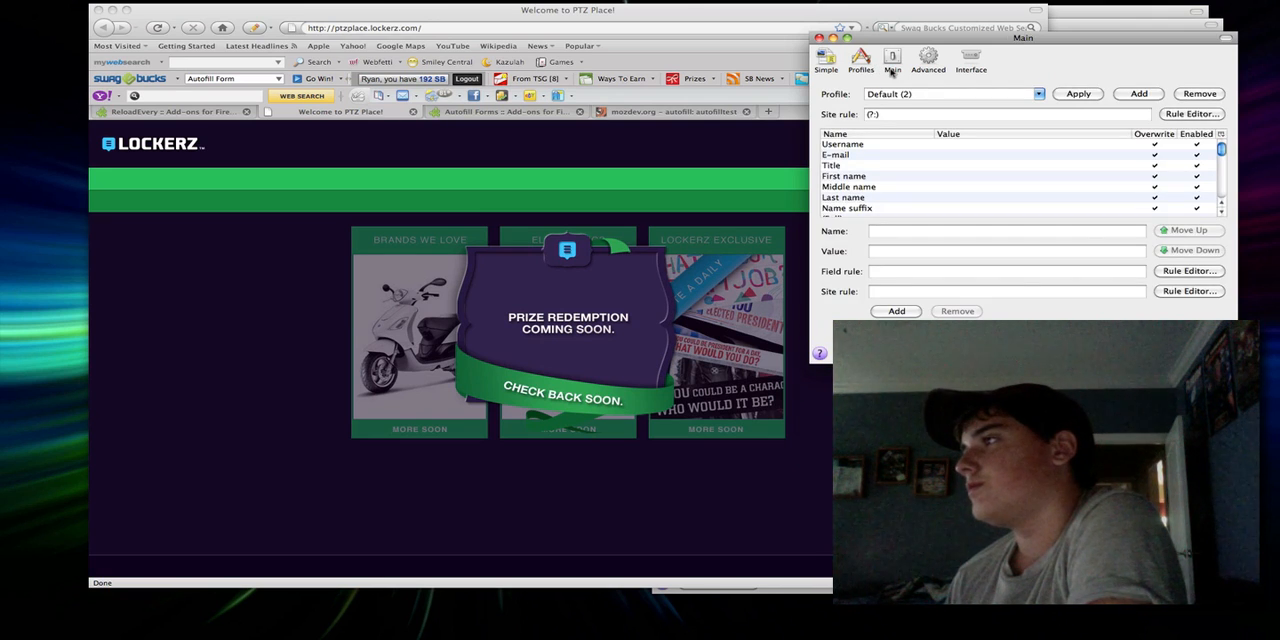
left_click(928, 58)
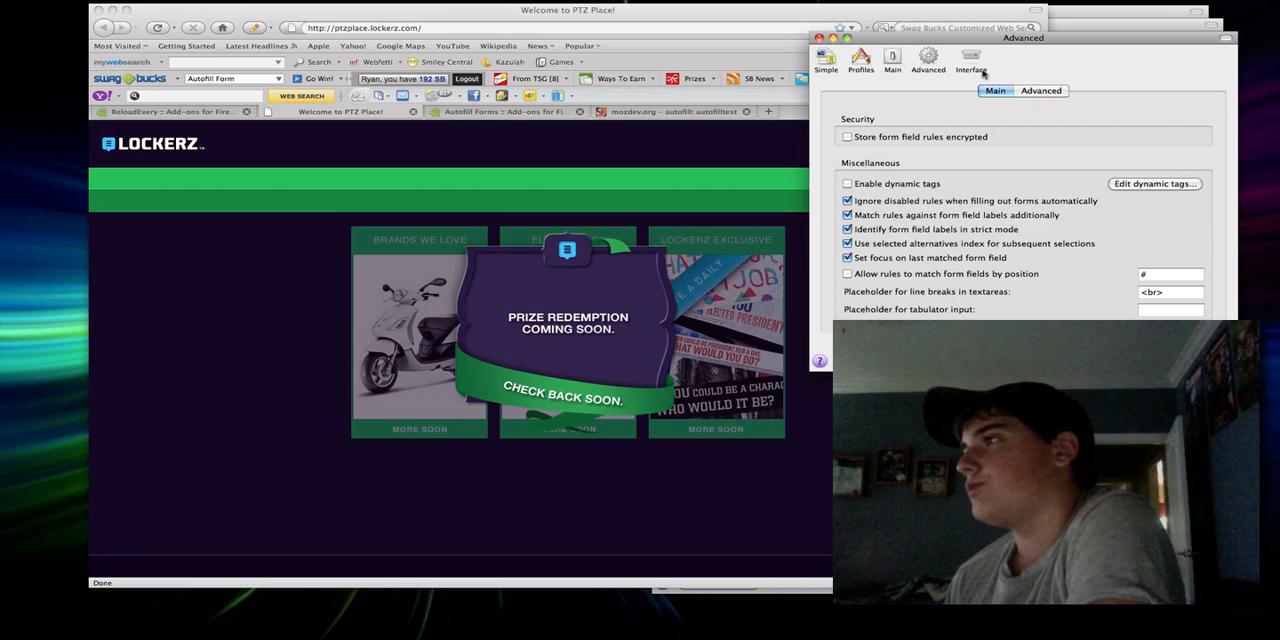
left_click(970, 60)
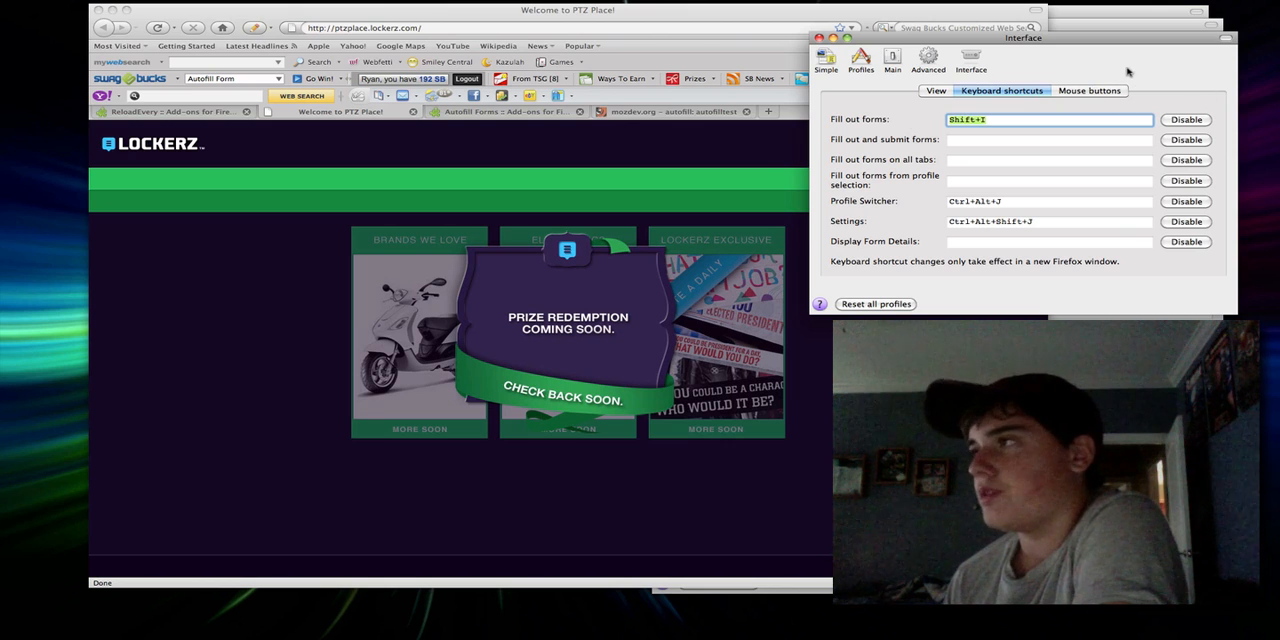
left_click(1089, 90)
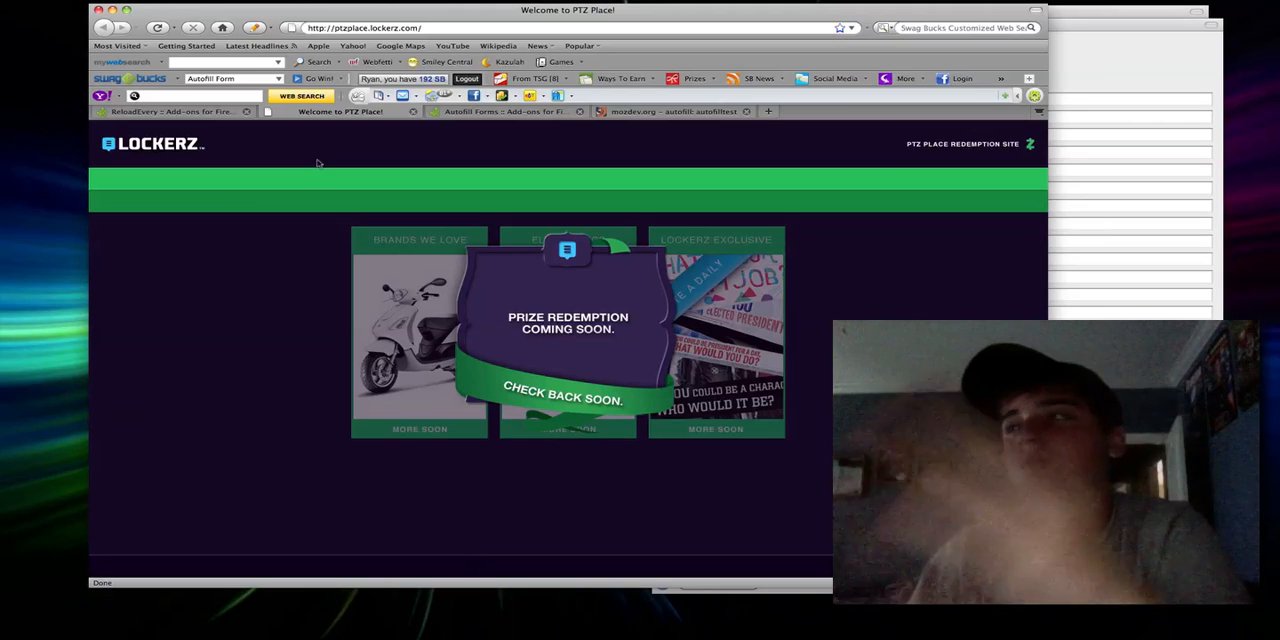
left_click(505, 111)
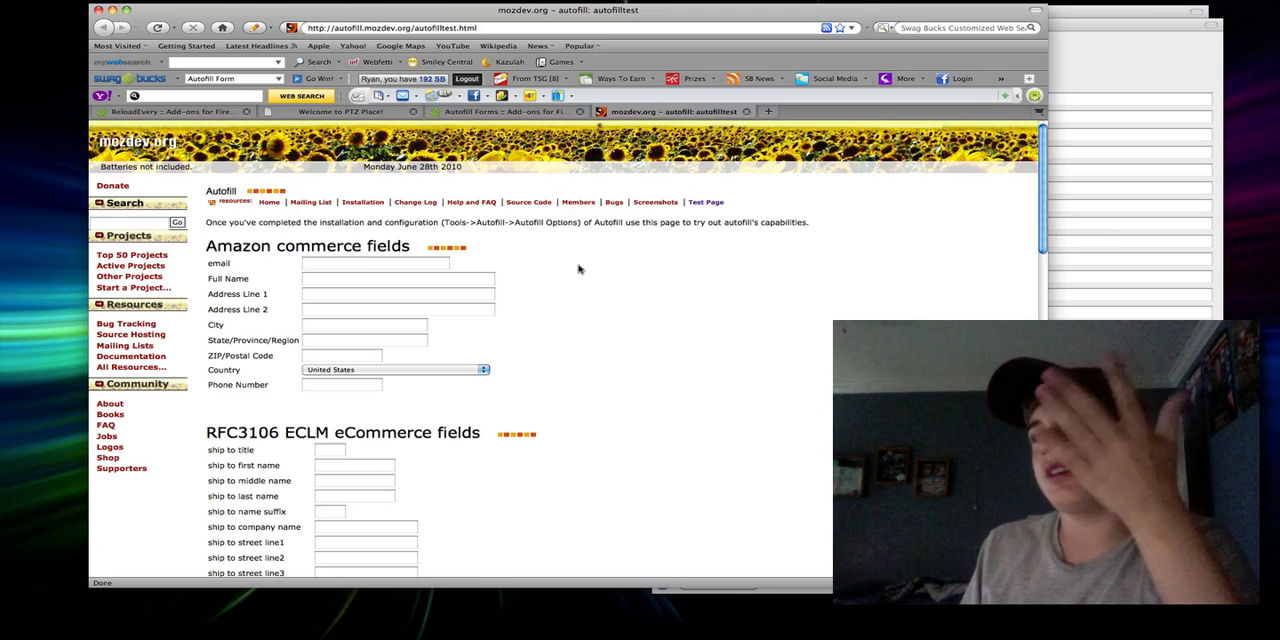
Run Autofill on the mozdev.org test form, filling email and full name from the profile.
left_click(375, 263)
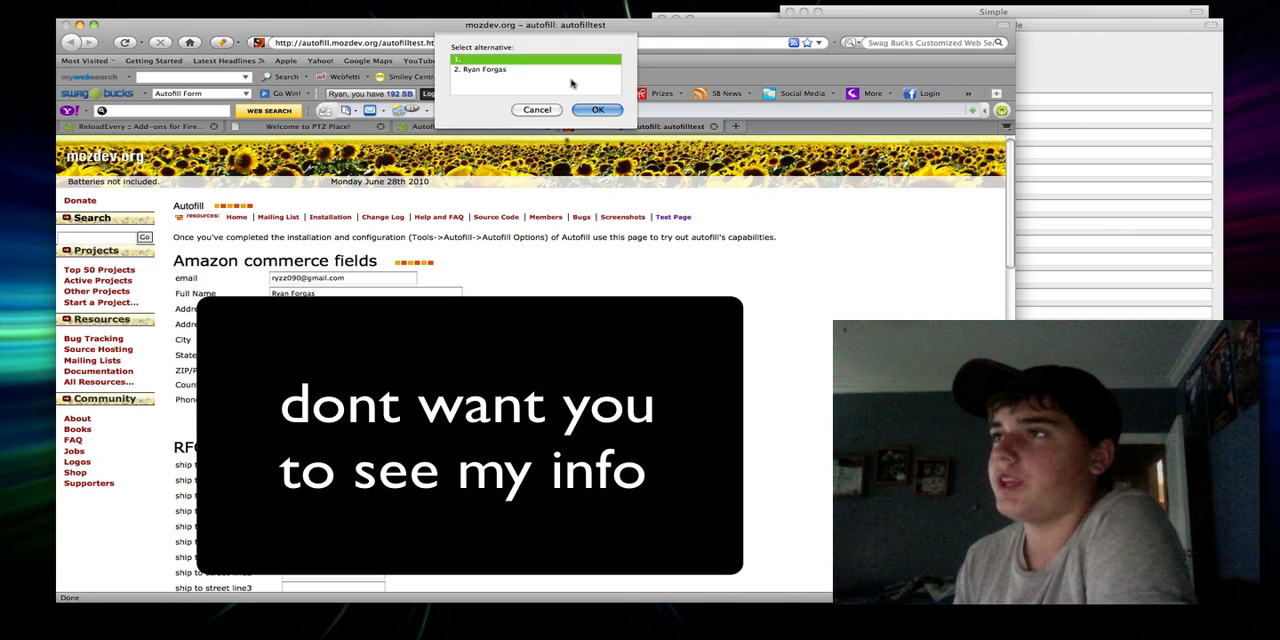
Pick and confirm an alternative value, then scroll to check the ship-to, bill-to and receipt fields.
left_click(597, 109)
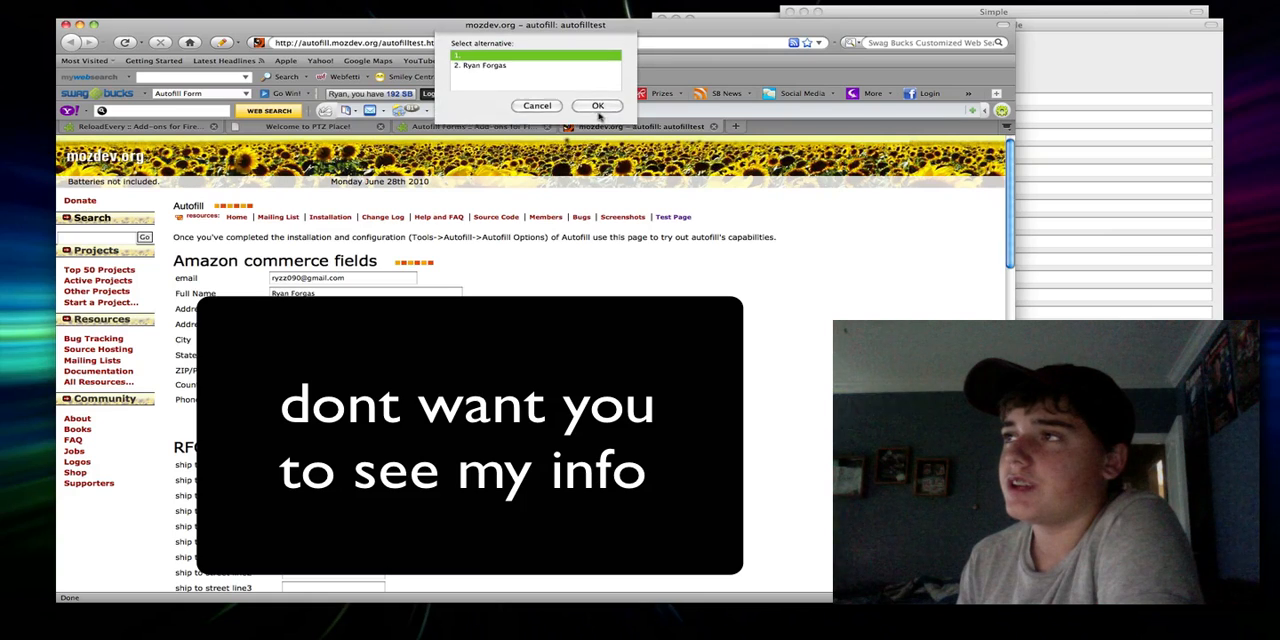
left_click(597, 105)
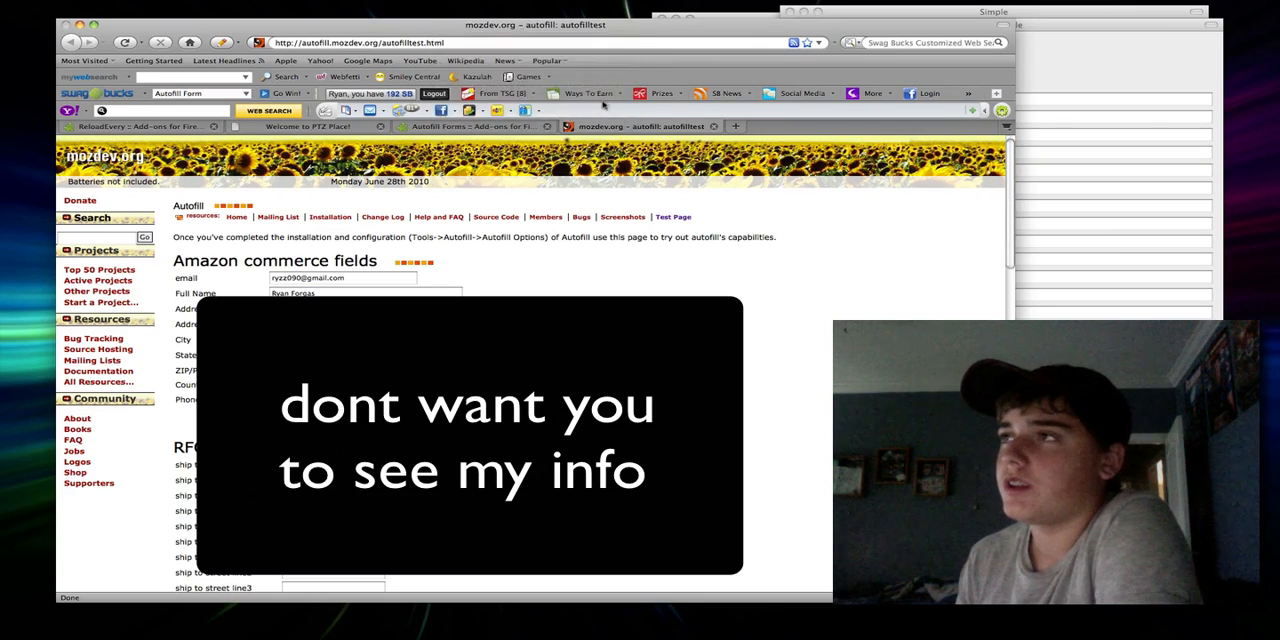
scroll("down", 3)
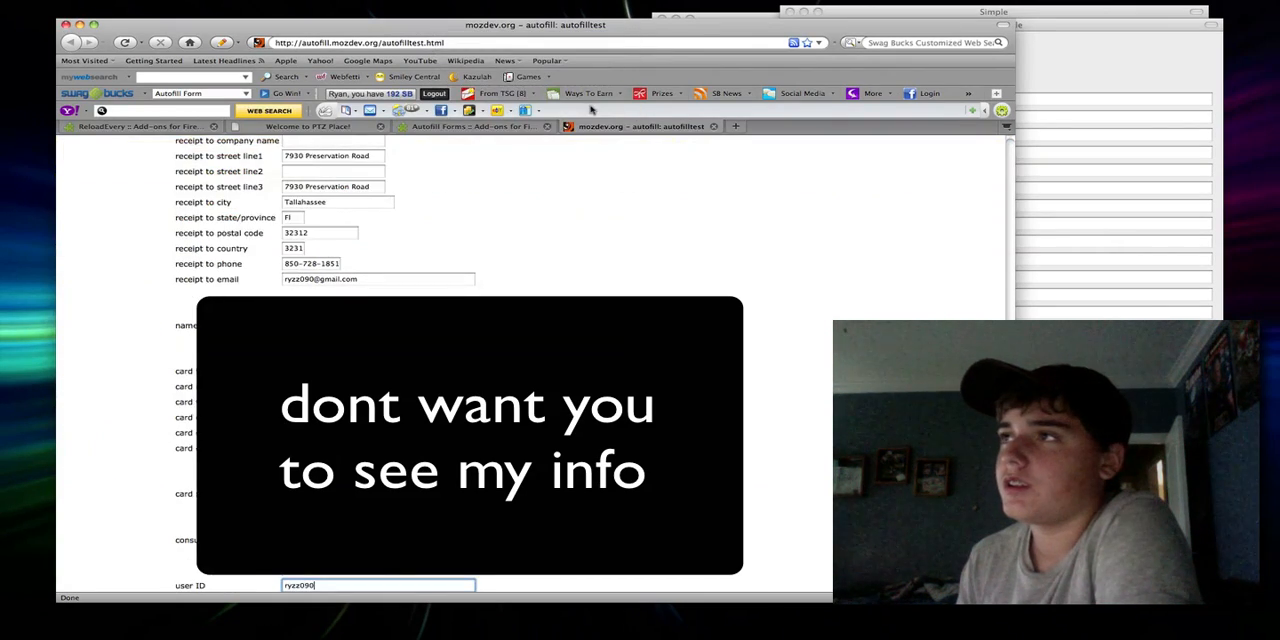
scroll("up", 3)
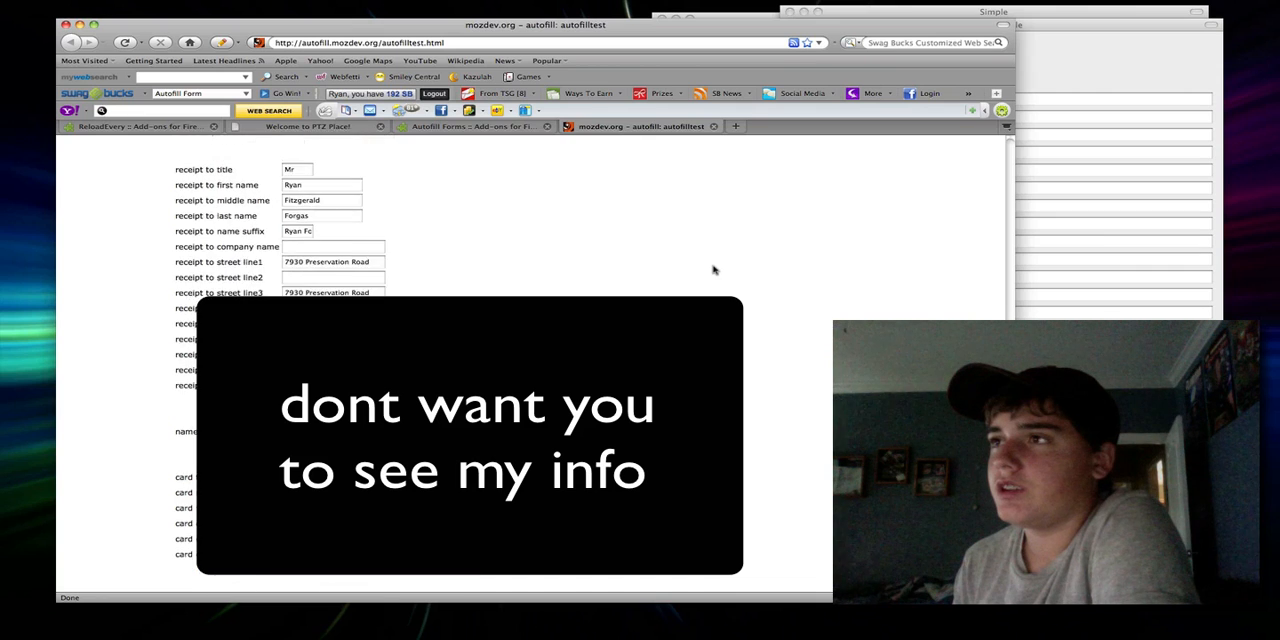
scroll("down", 3)
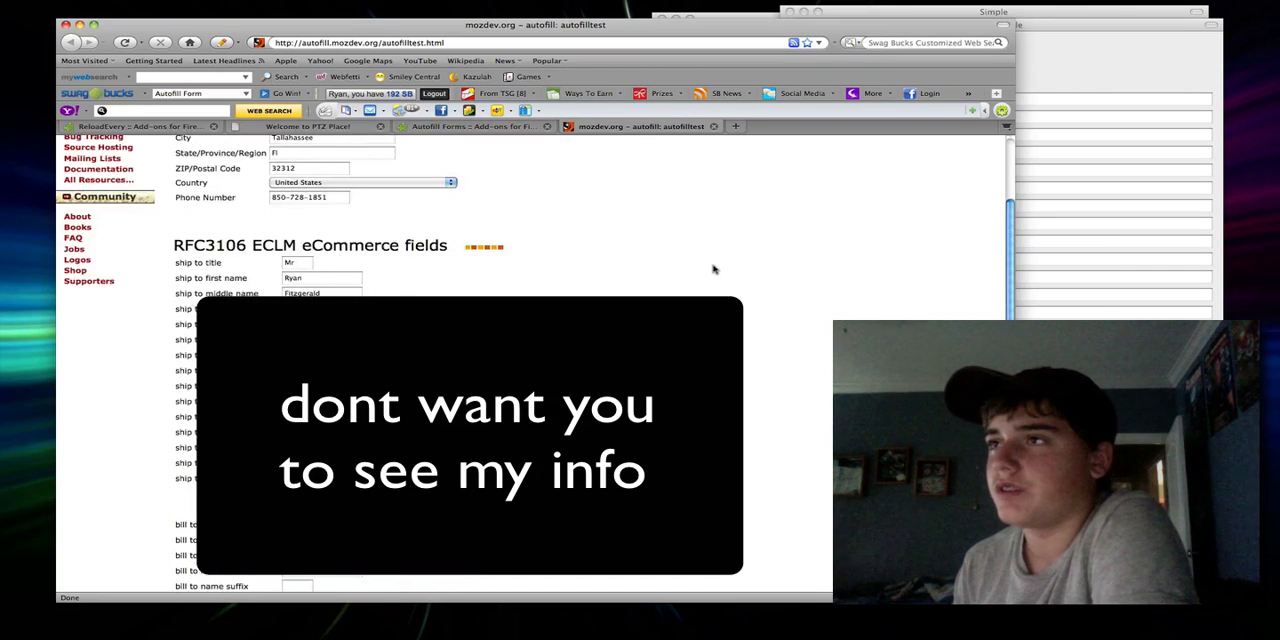
scroll("down", 3)
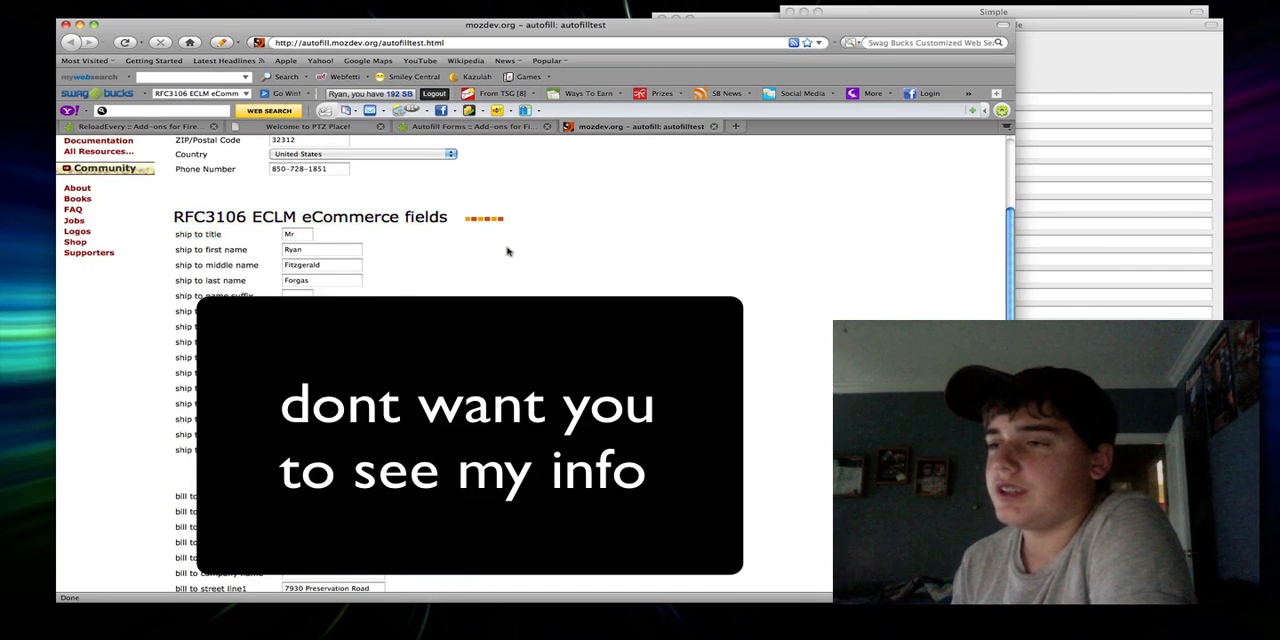
scroll("down", 3)
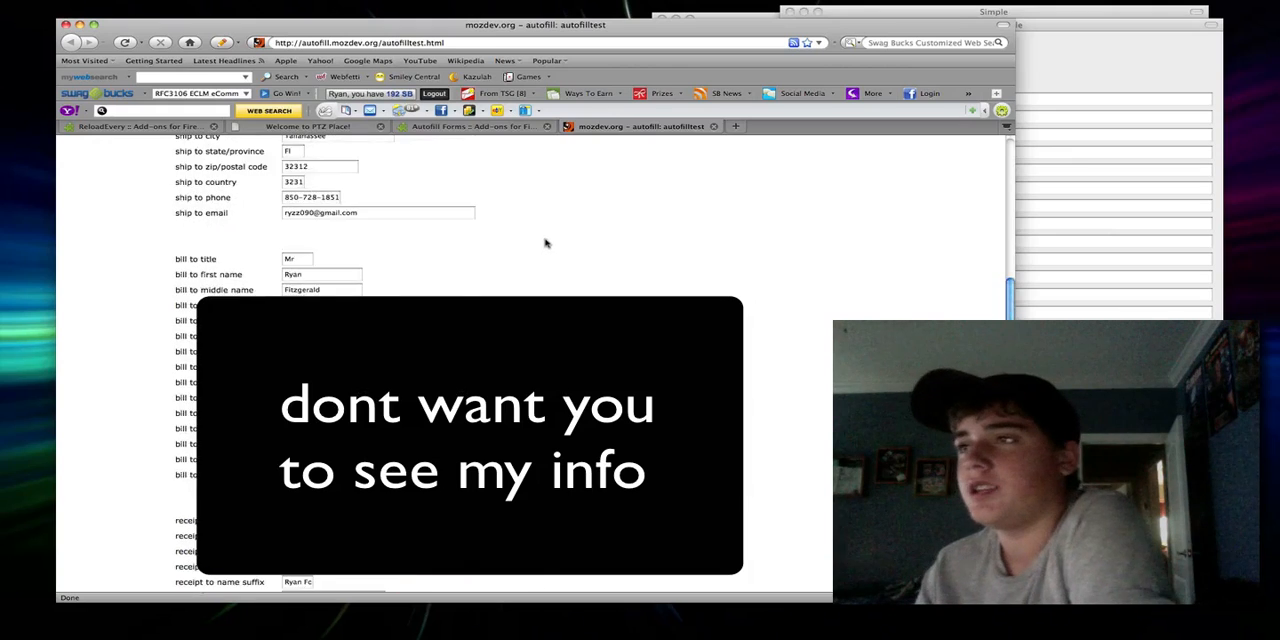